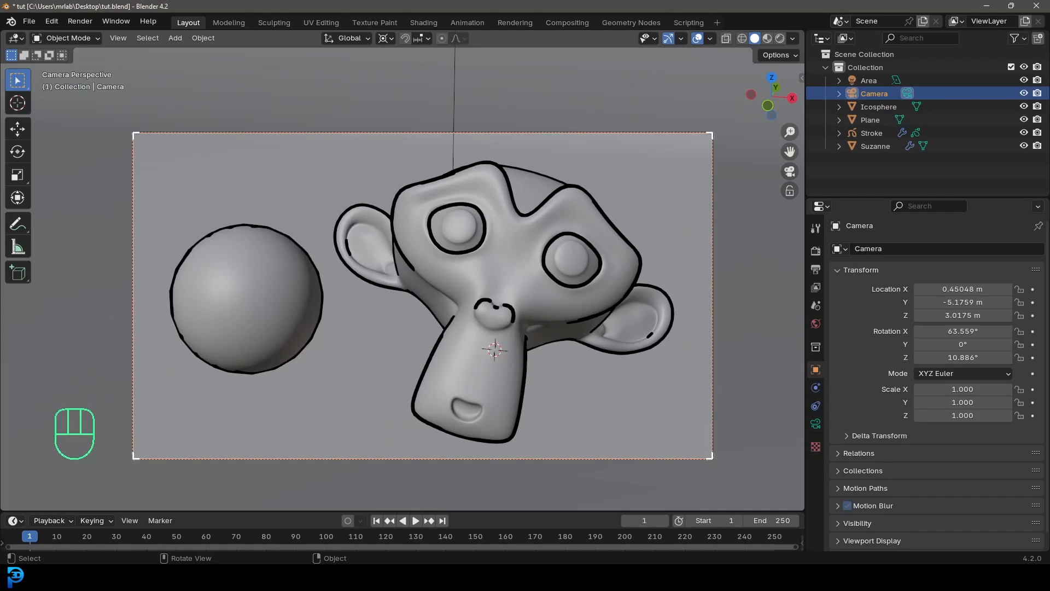
Check the camera view, then select and delete the default cube and light
key(r)
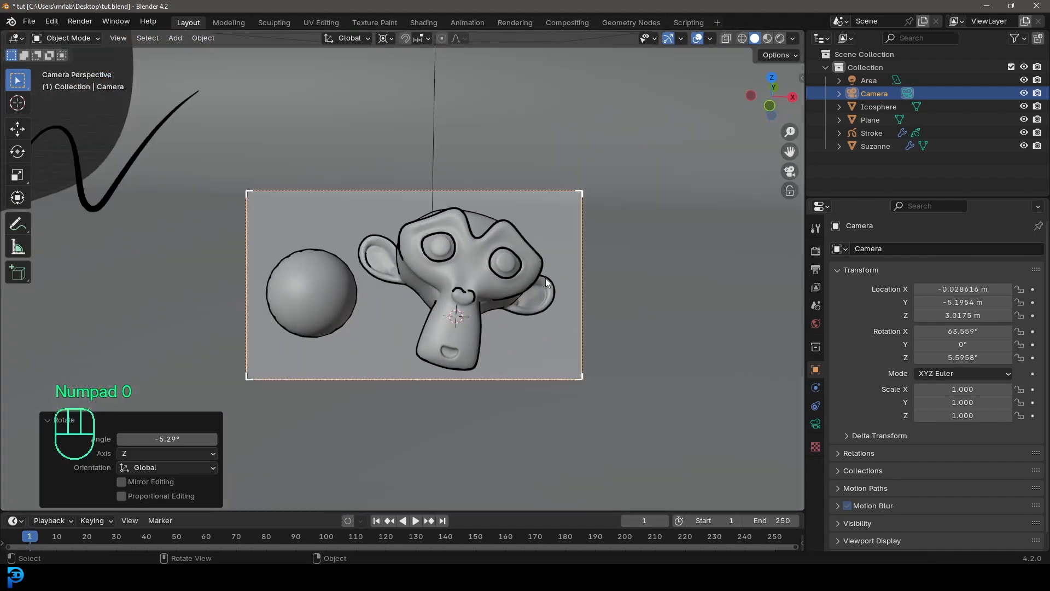
key(r)
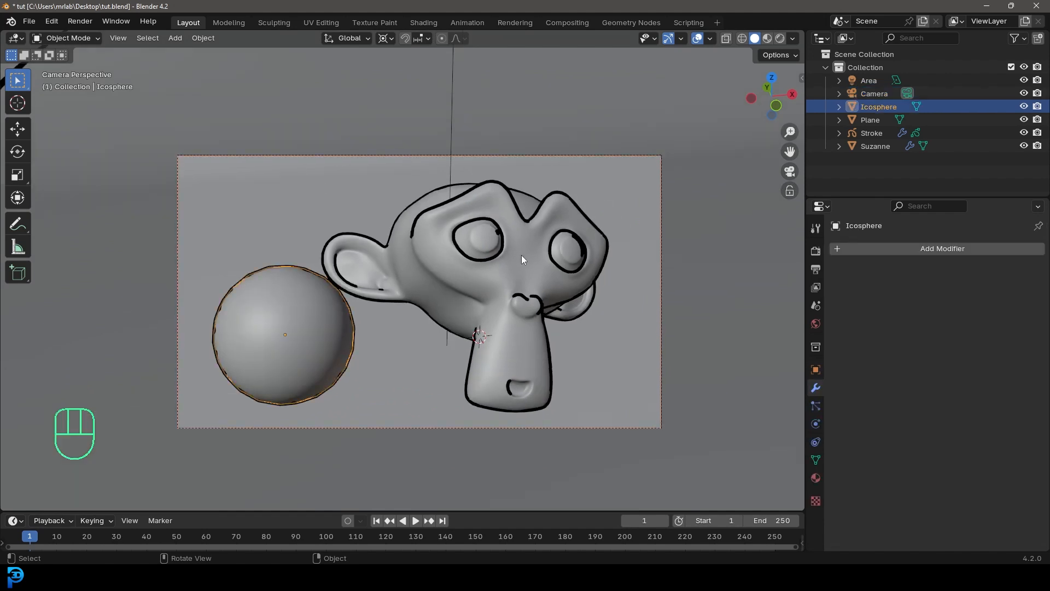
click(875, 146)
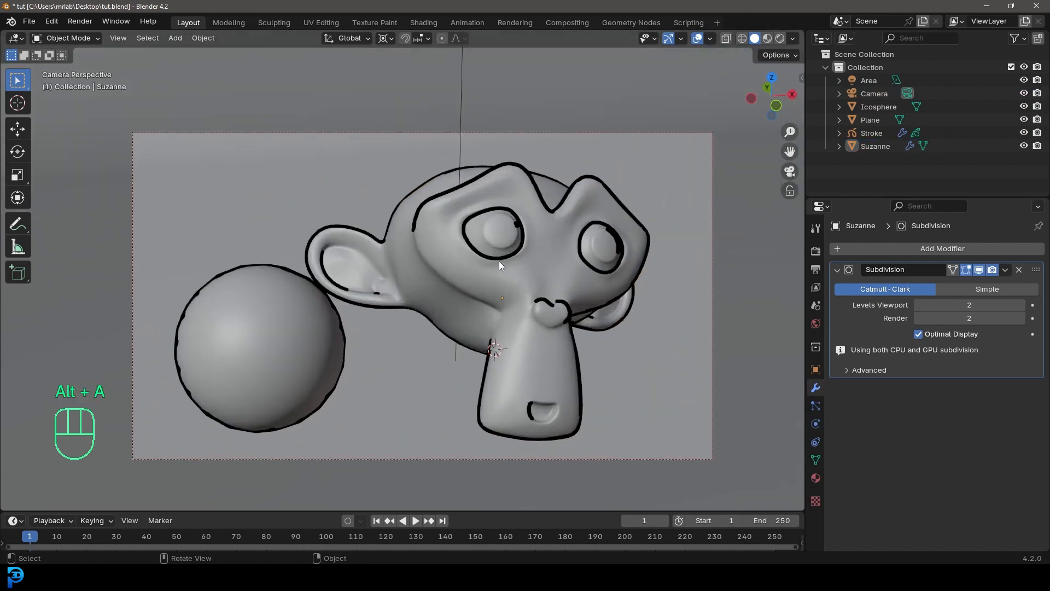
key(z)
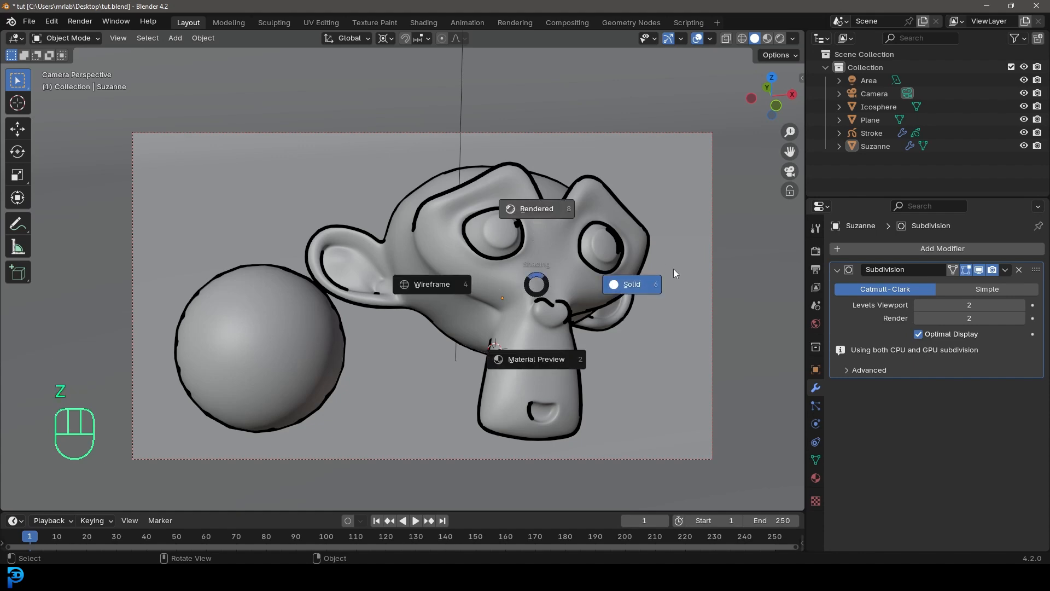
click(536, 209)
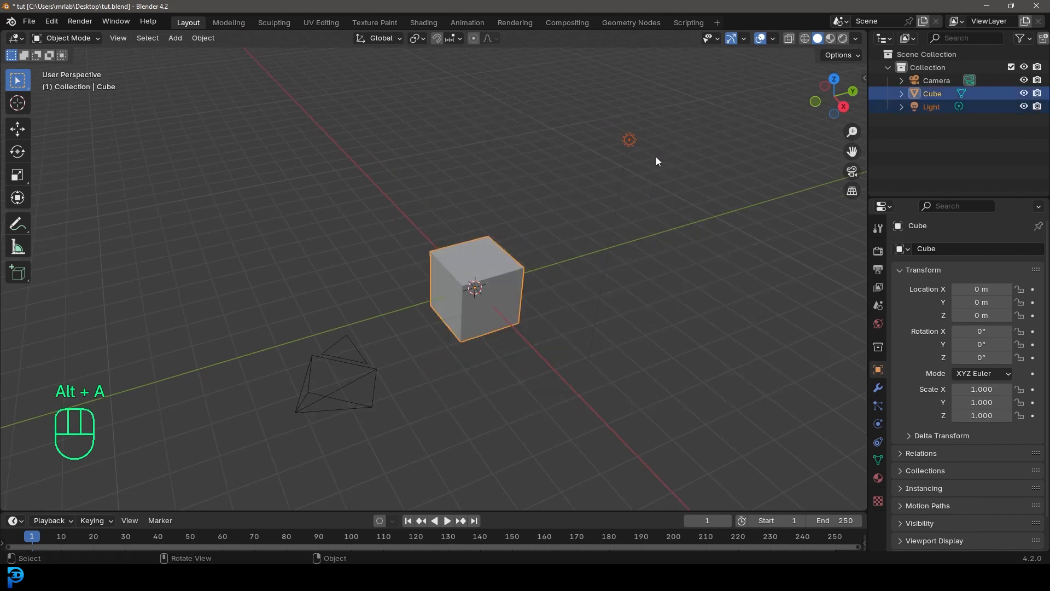
key(Delete)
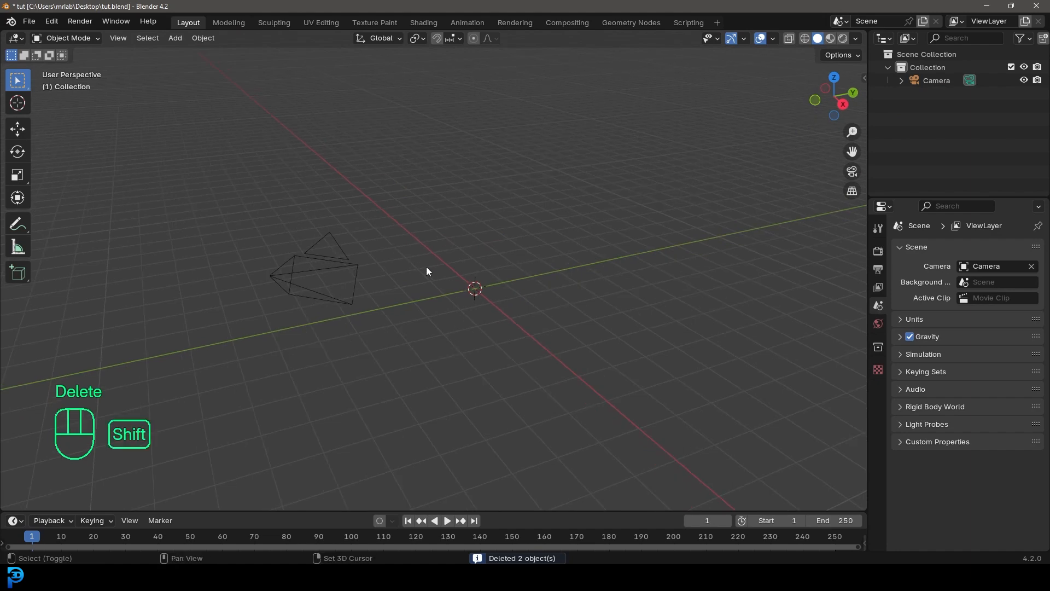
Add a large plane, extrude its back edge into a wall, and bevel the corner
key(shift+a)
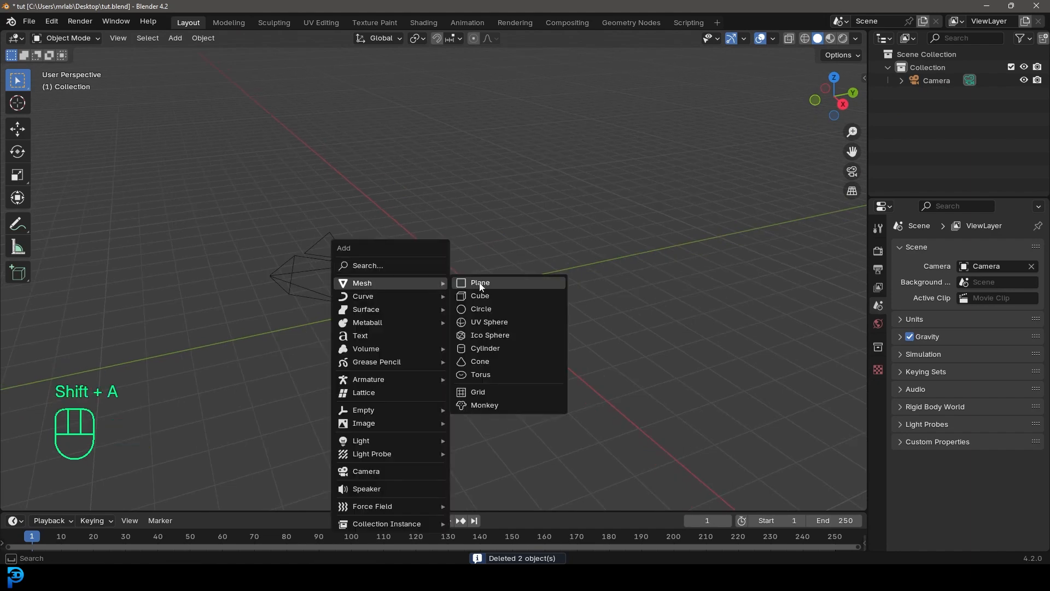
click(480, 282)
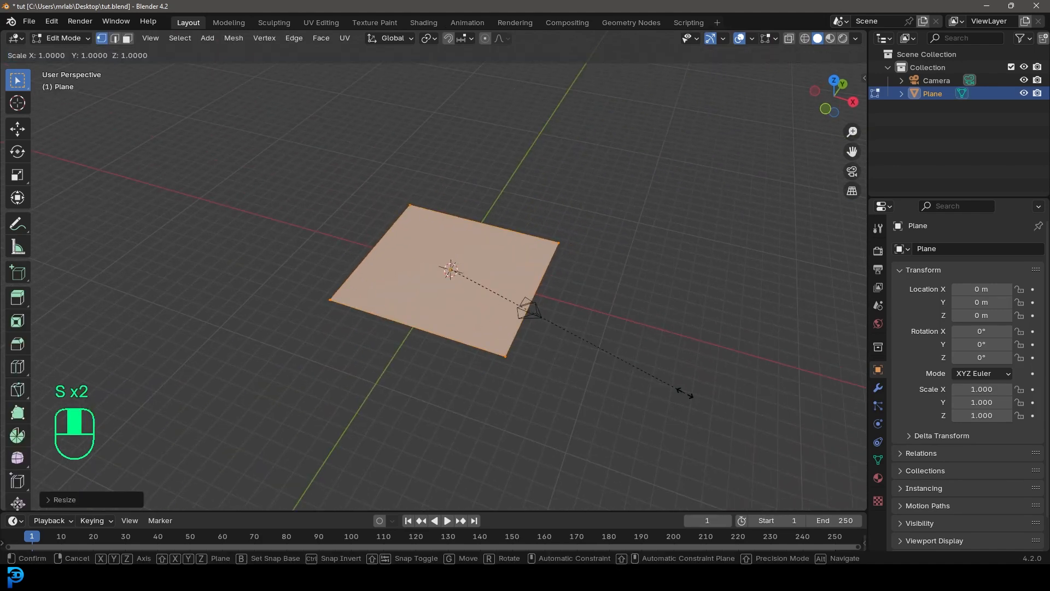
click(449, 268)
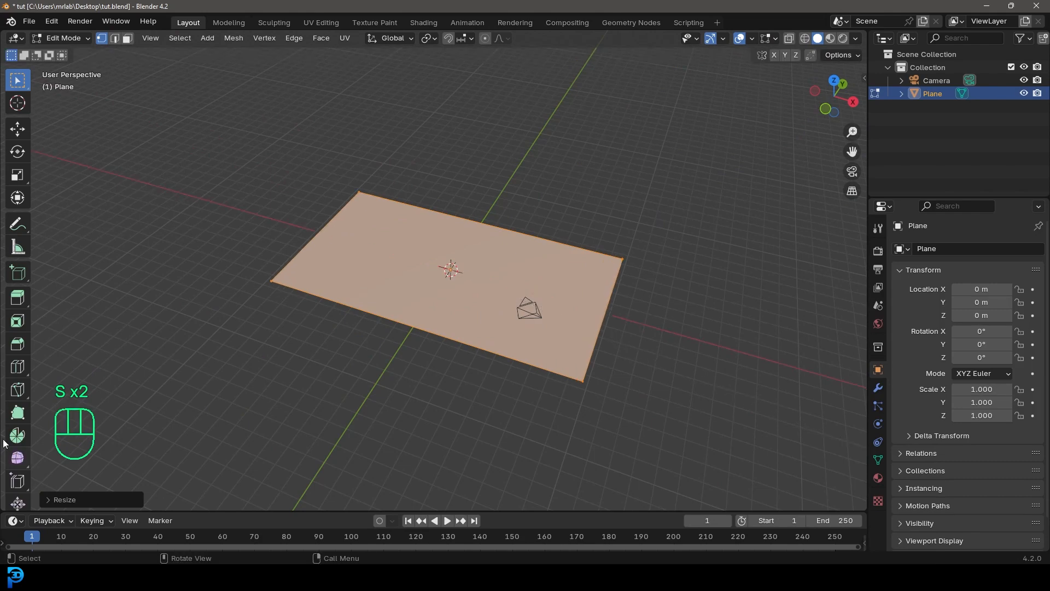
key(g)
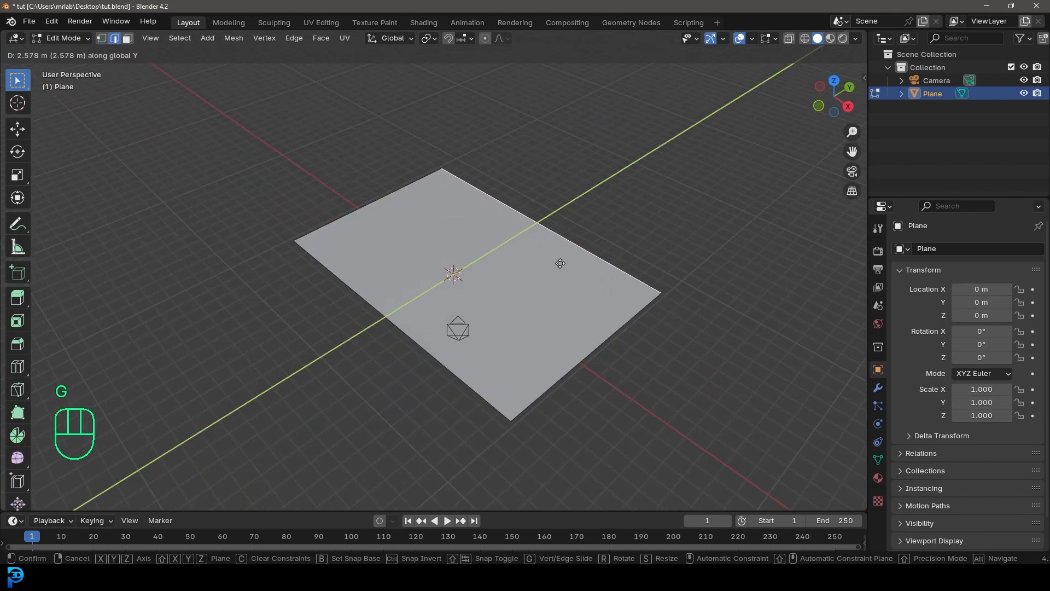
key(e)
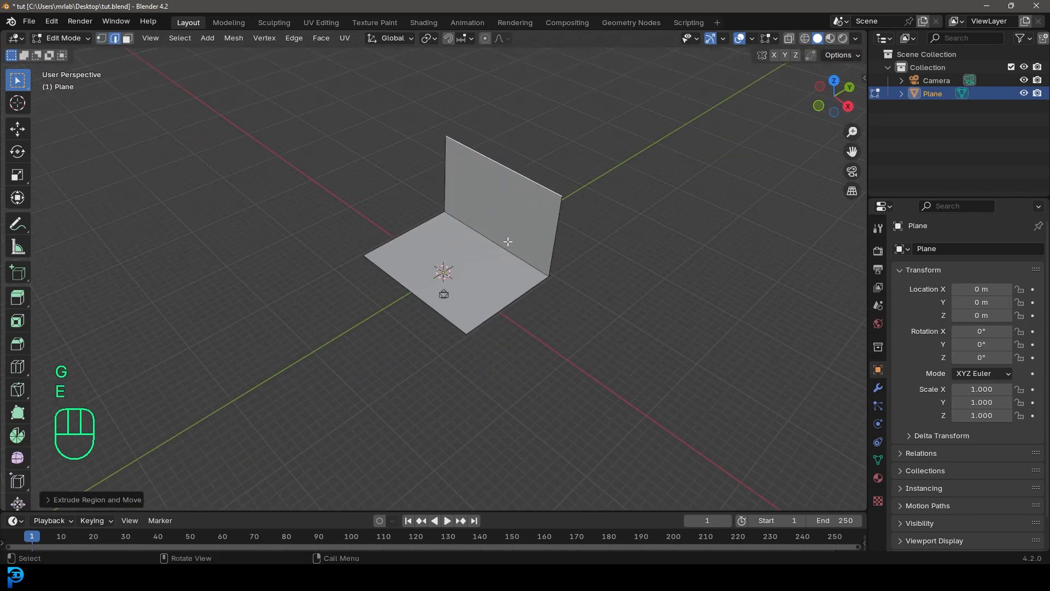
key(ctrl+b)
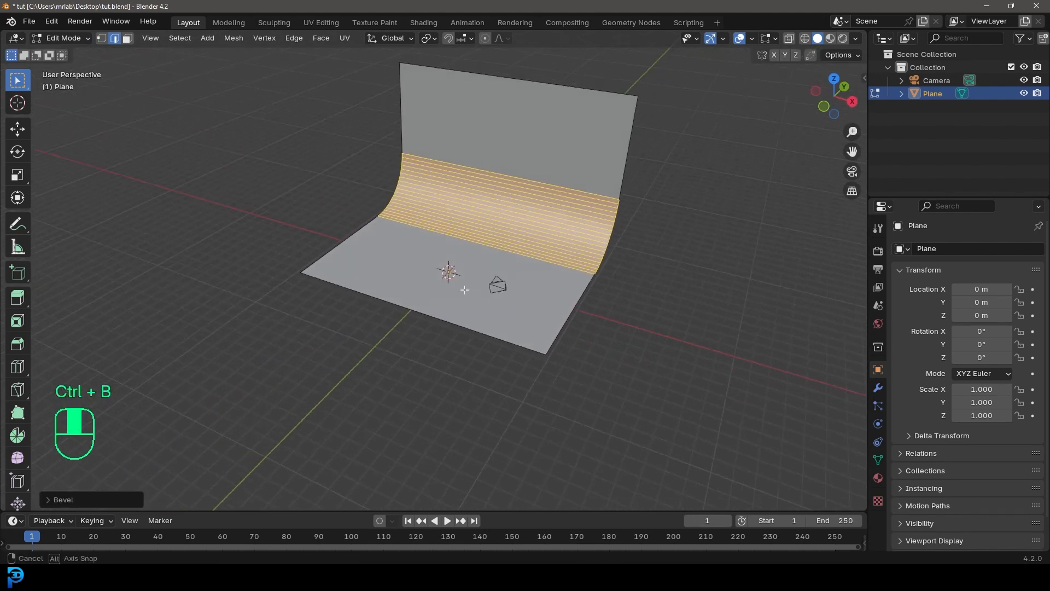
key(Tab)
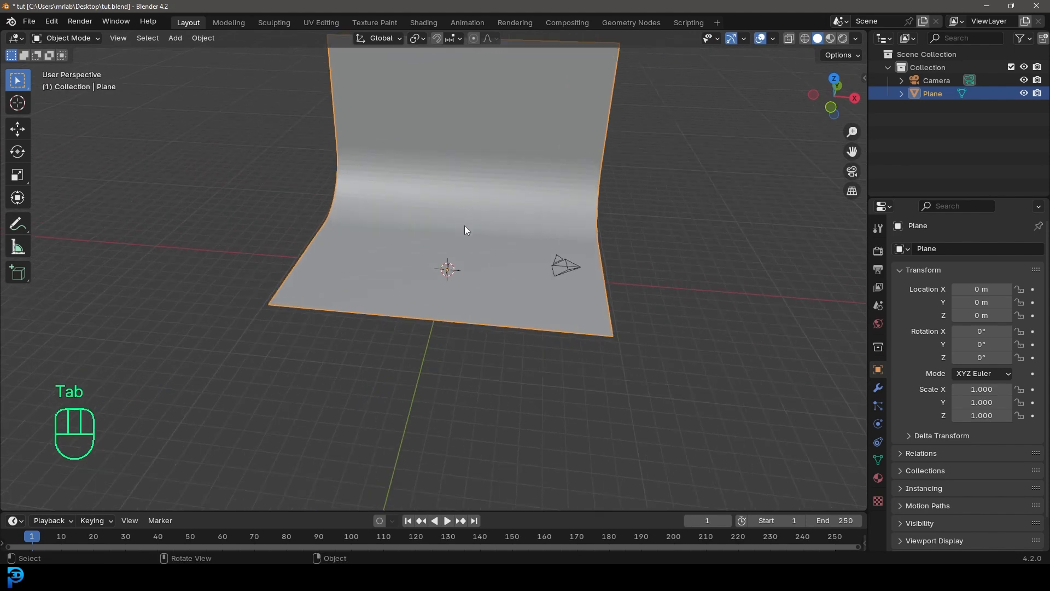
Add a monkey head with a Subdivision Surface modifier and tilt it on the floor
key(shift+a)
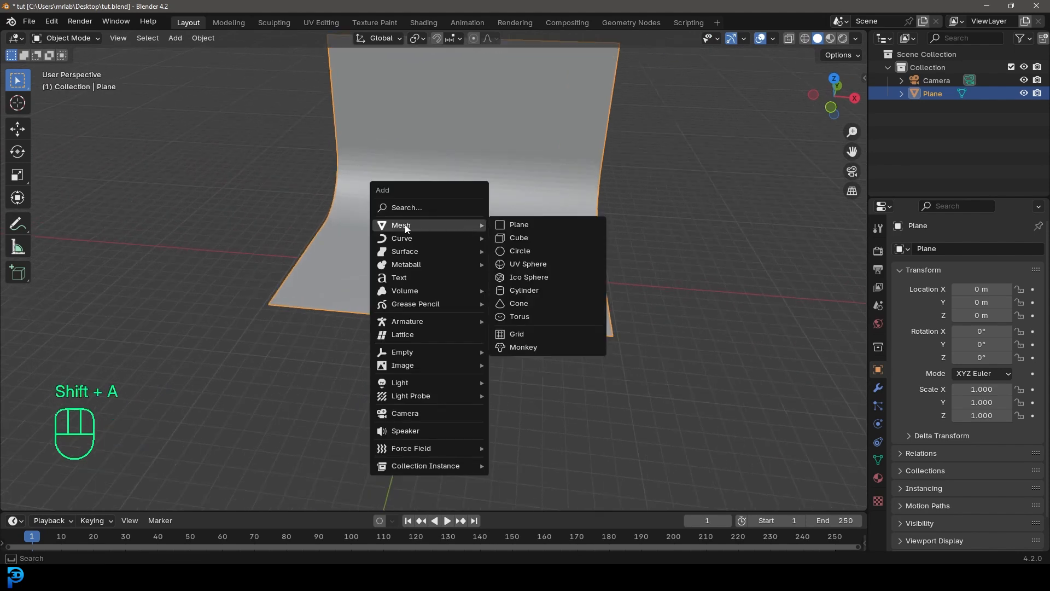
mouse_move(526, 317)
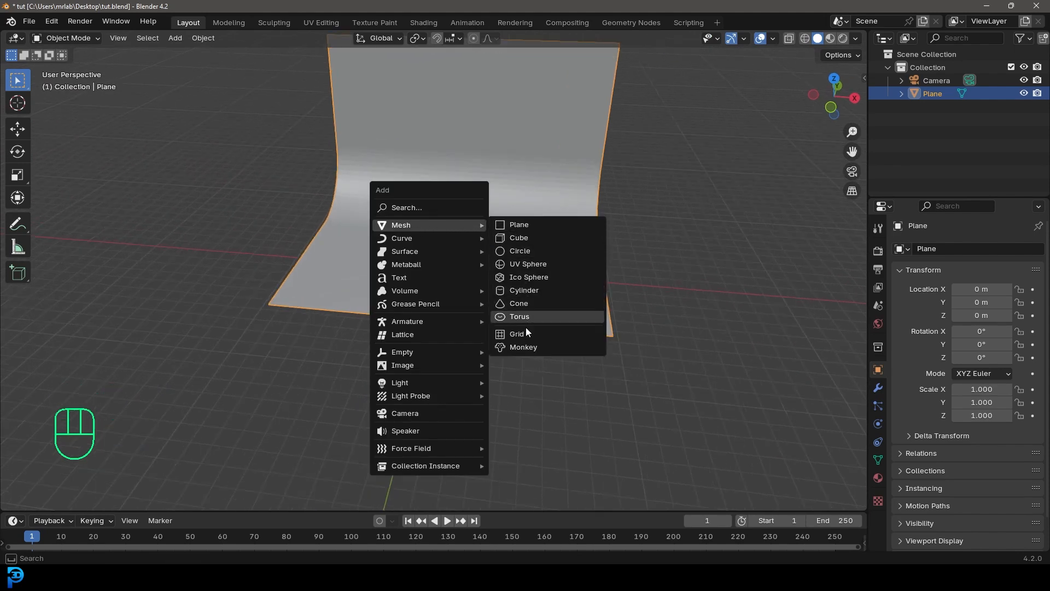
click(523, 347)
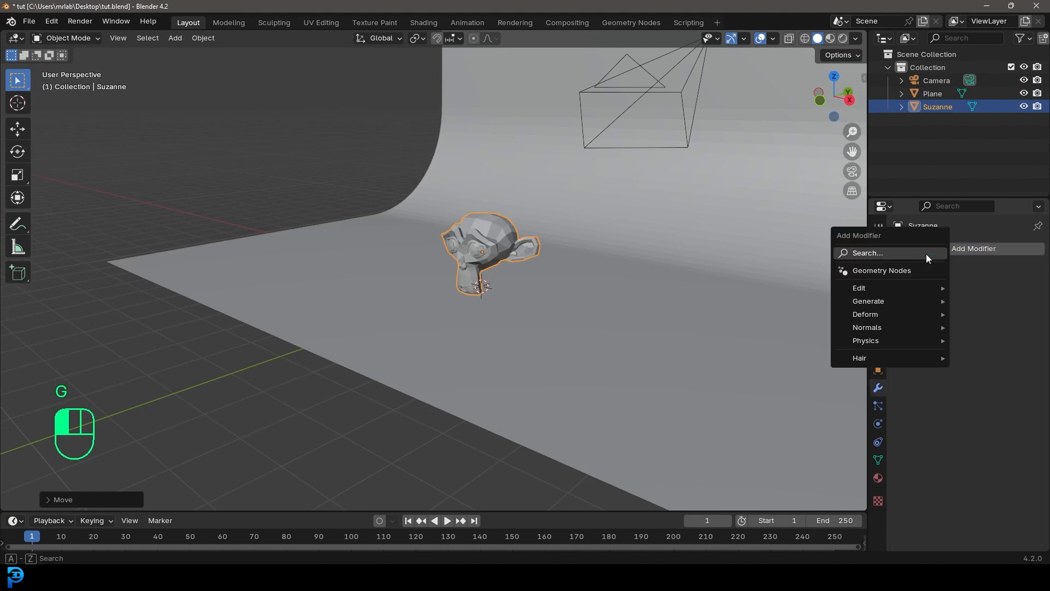
text(sub)
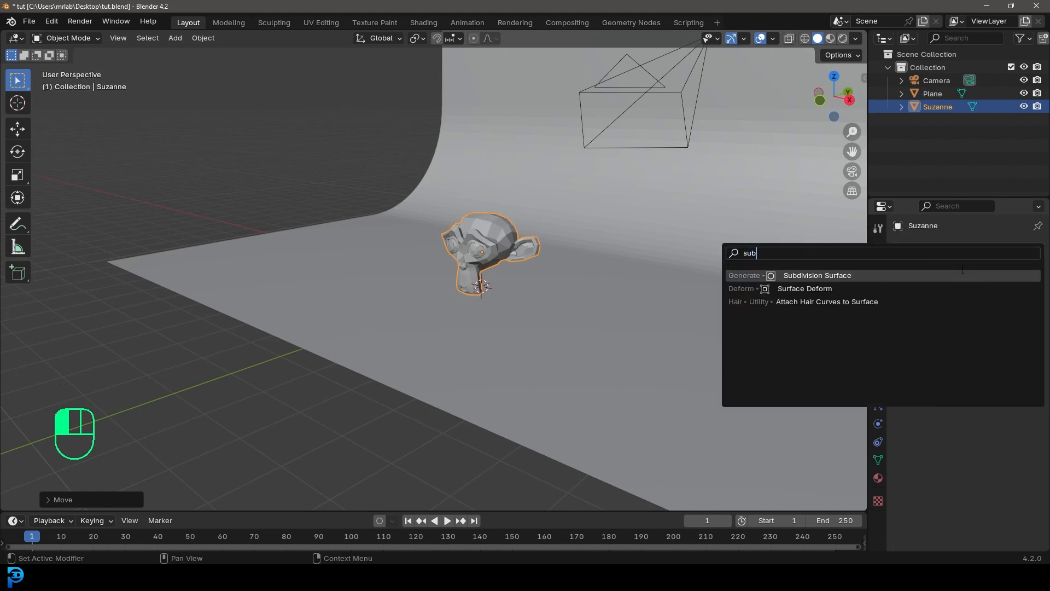
click(817, 275)
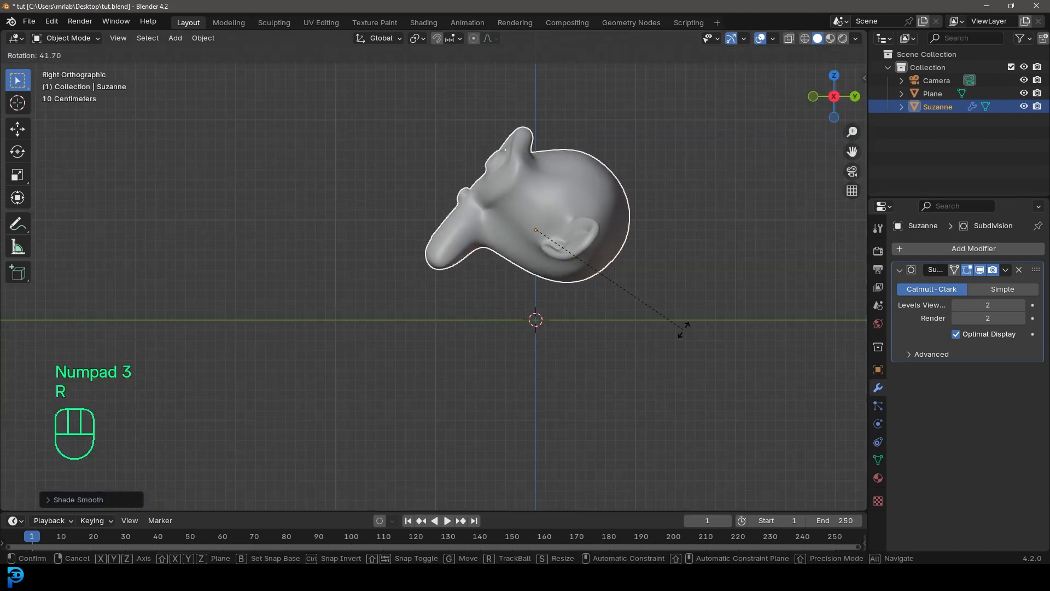
key(1)
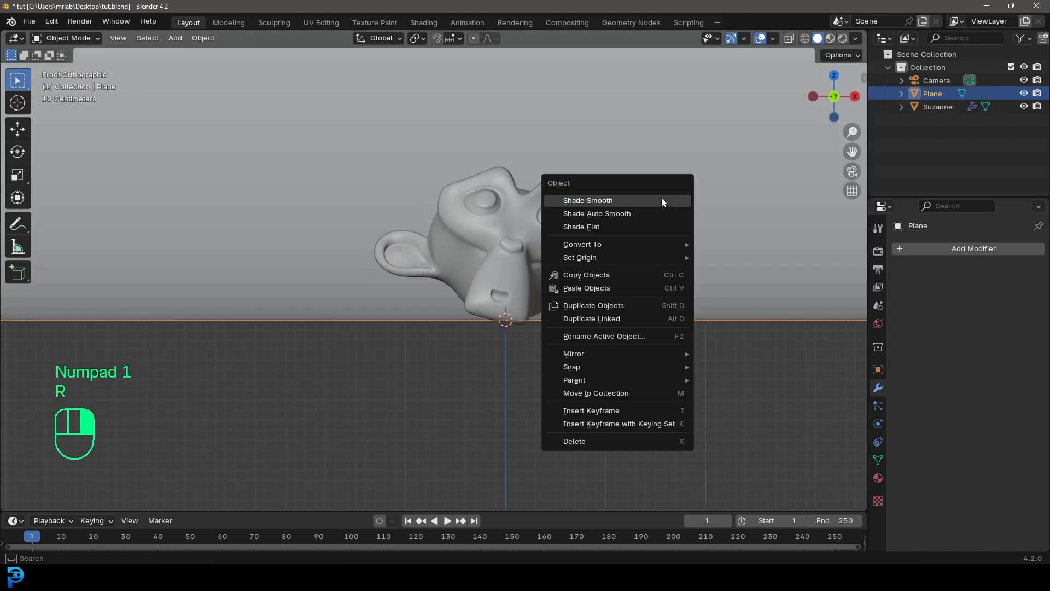
Add an icosphere and move it just left of the monkey head
key(shift+a)
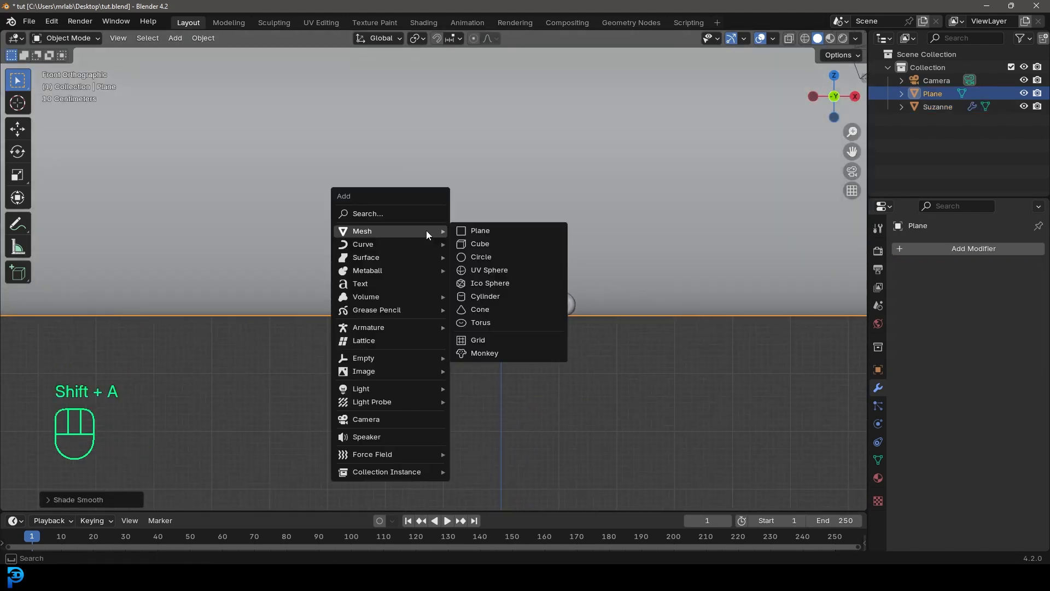
mouse_move(488, 270)
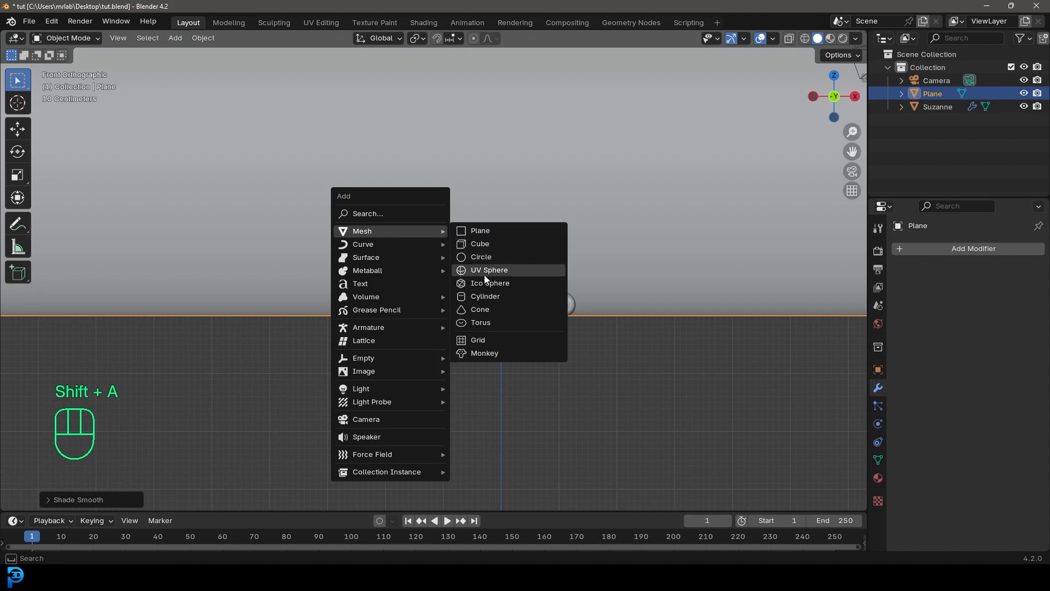
click(490, 283)
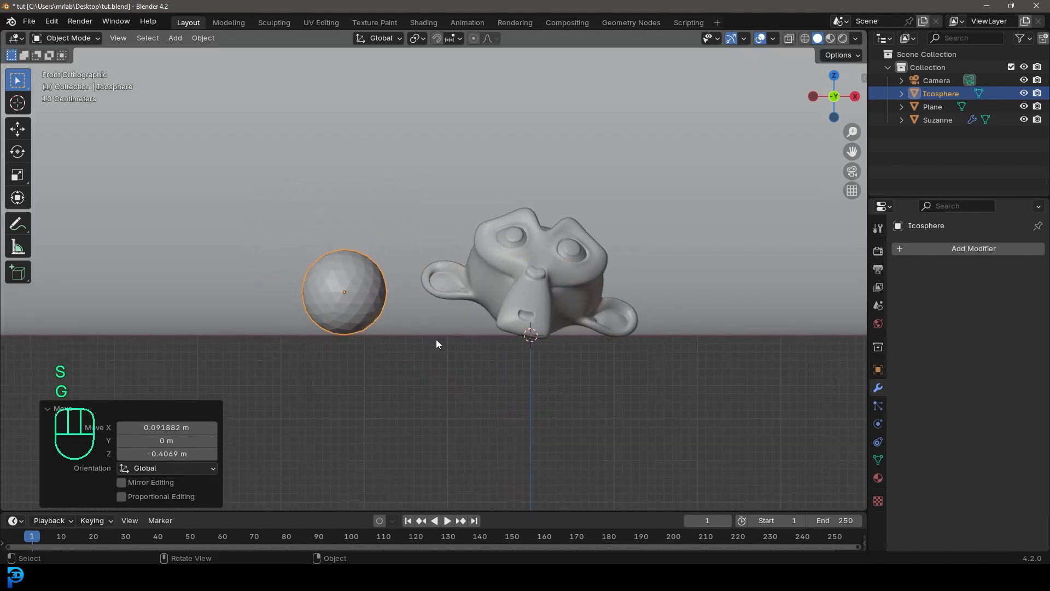
key(KP_7)
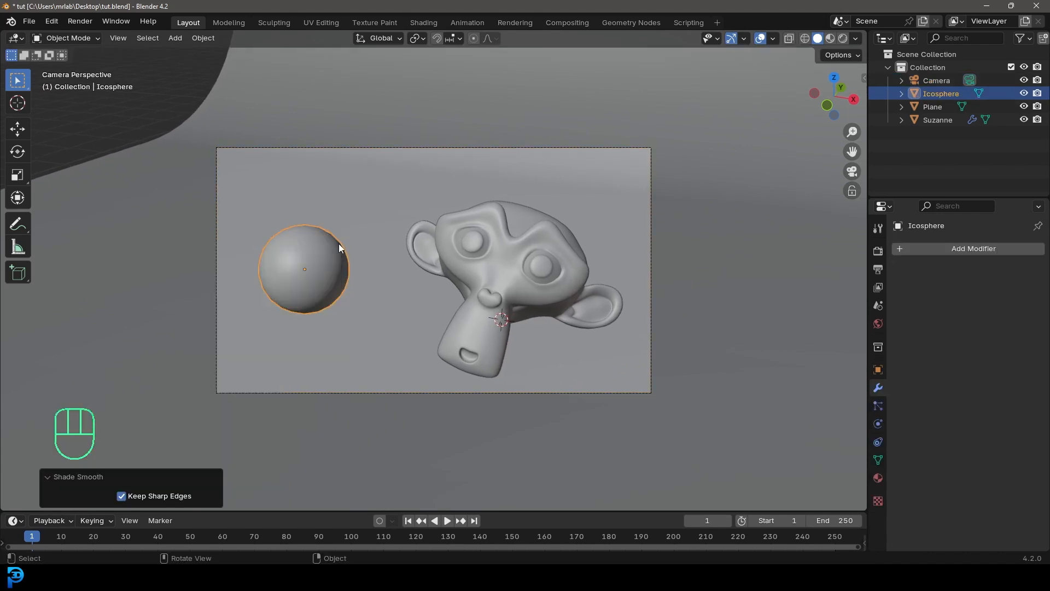
drag(305, 268, 347, 276)
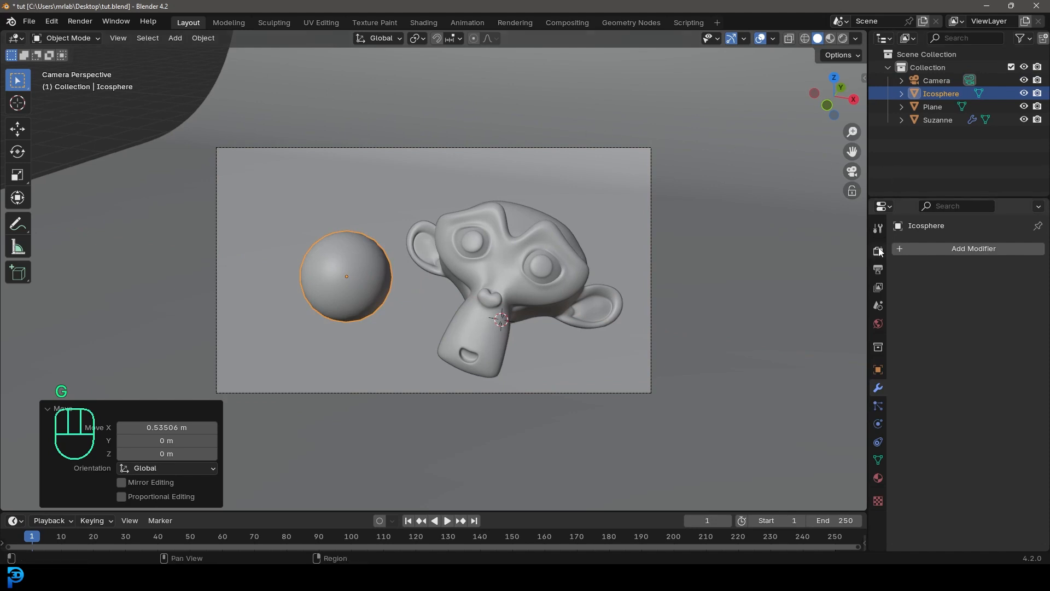
Switch the render engine to Cycles with render samples capped at 45
click(878, 250)
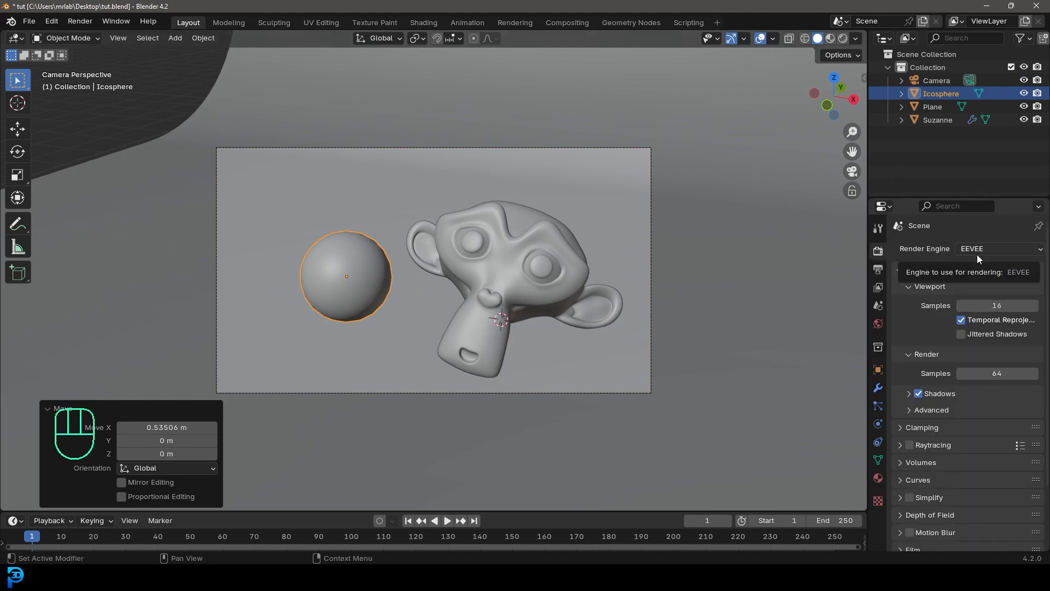
click(997, 248)
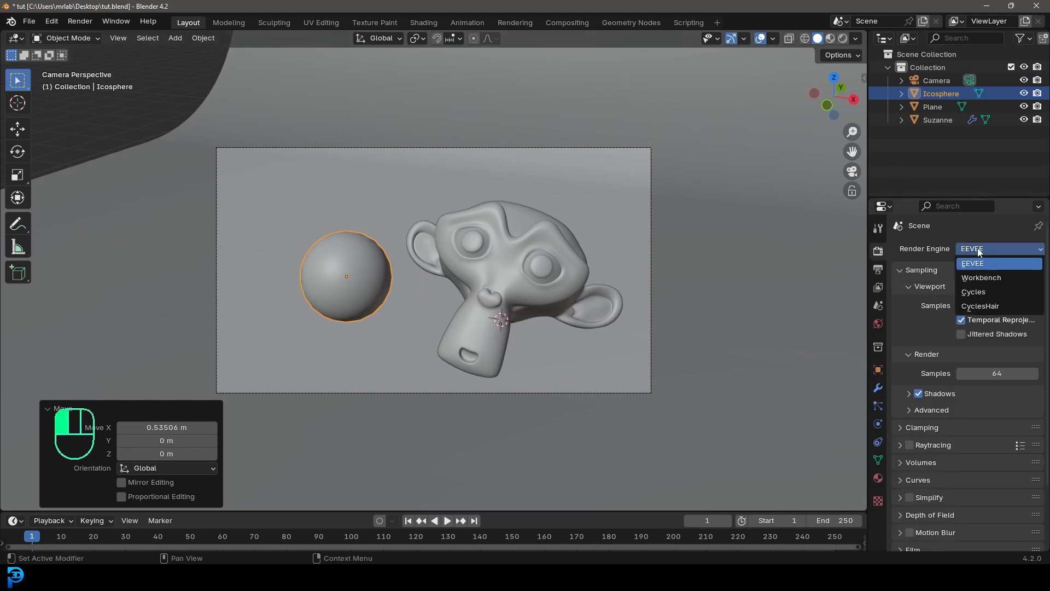
click(973, 291)
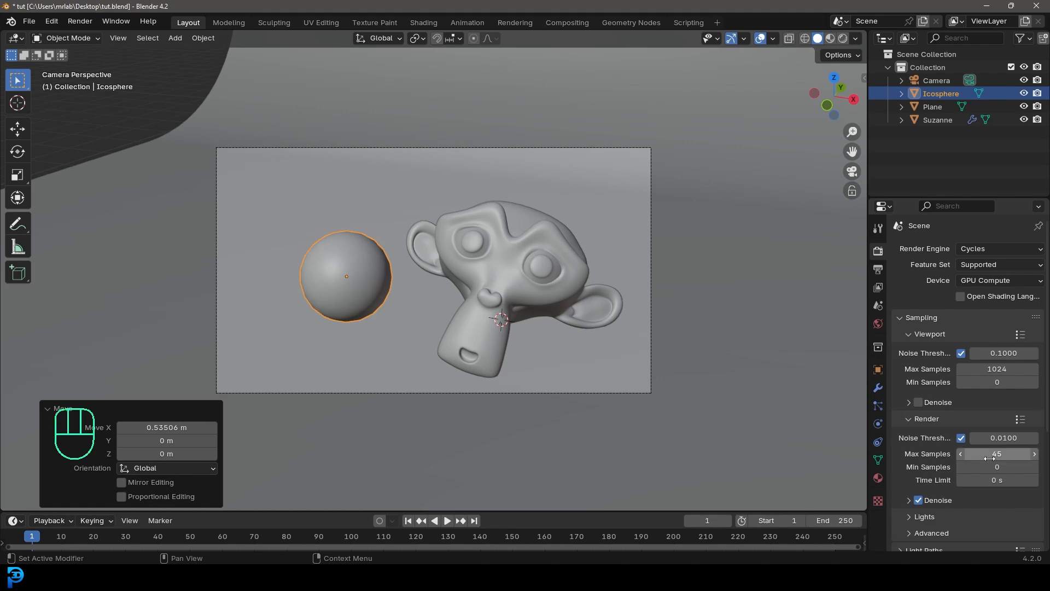
key(shift+a)
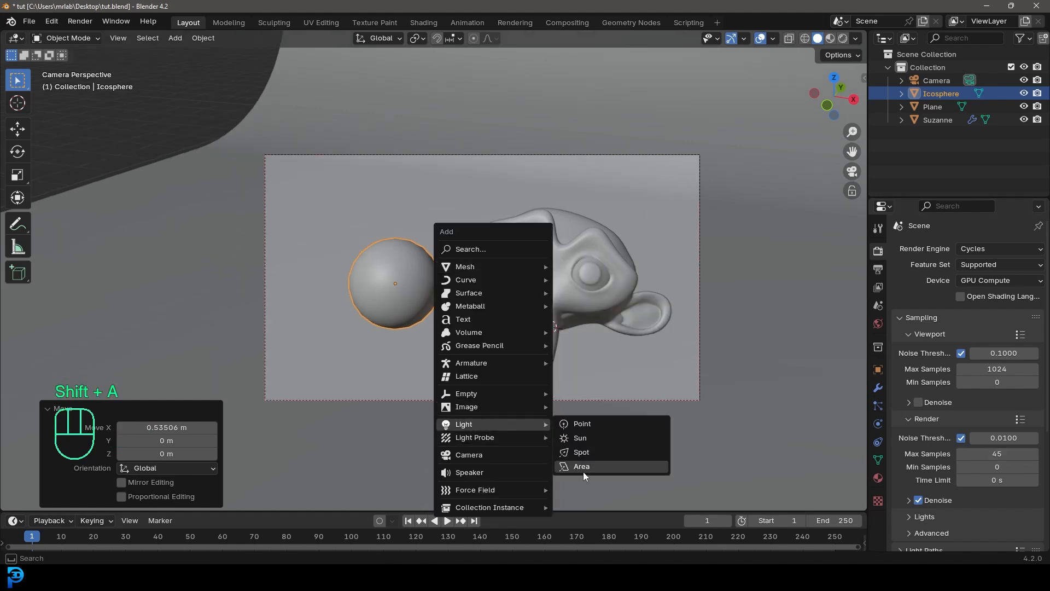
Add an area light above the scene with 200 W power and 3 m size
click(581, 465)
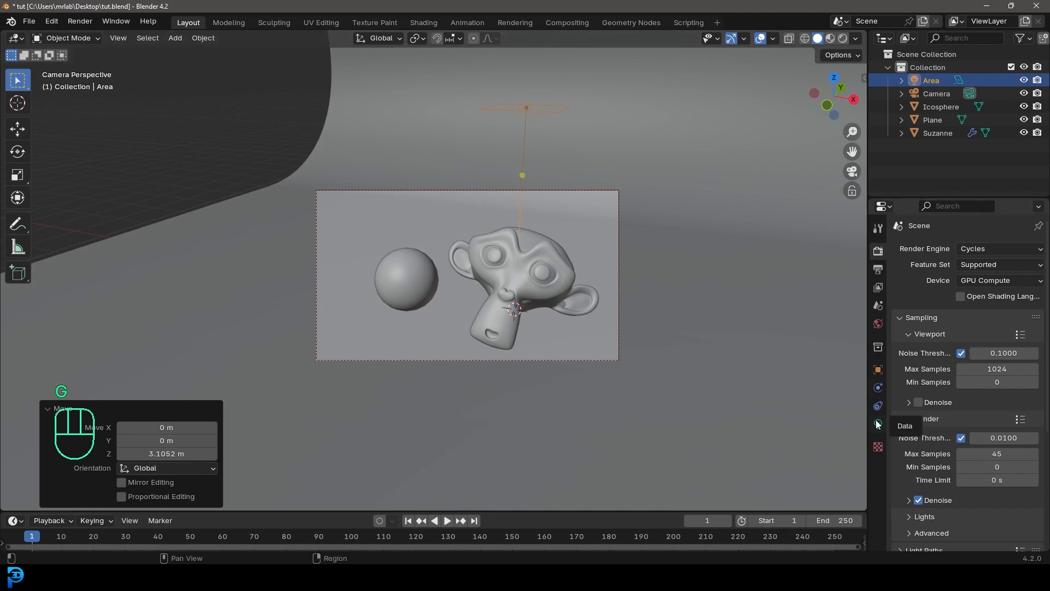
click(878, 423)
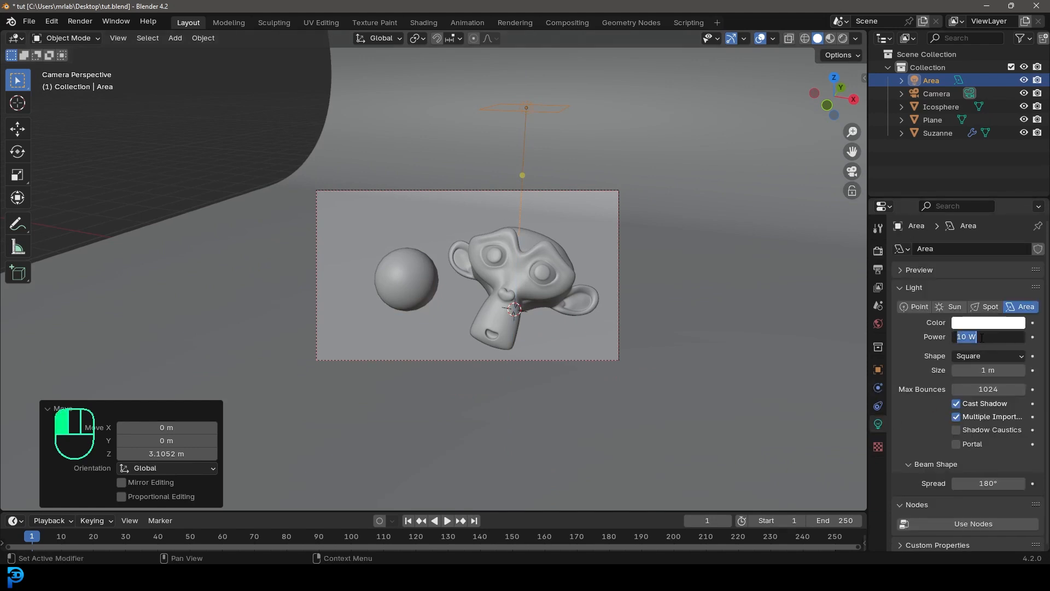
text(200)
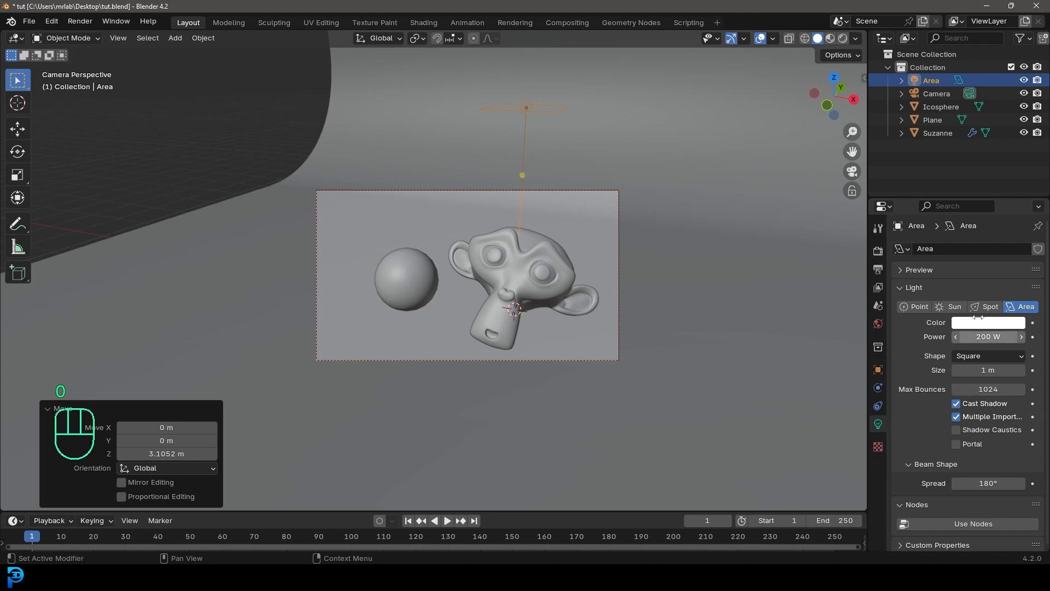
click(987, 369)
text(3)
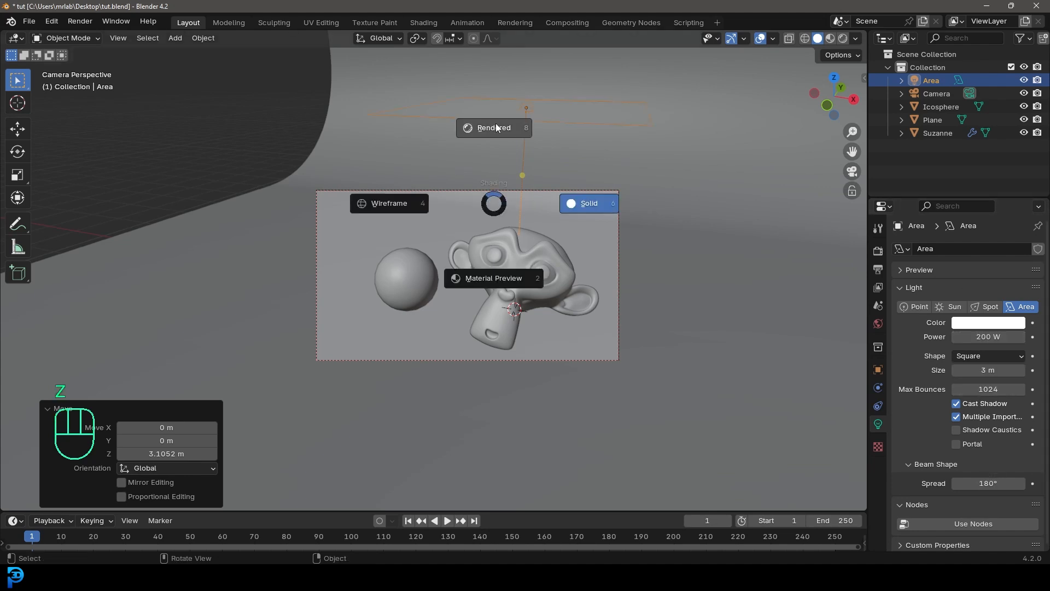
Switch the viewport to Rendered shading to preview the orange monkey and blue sphere
click(494, 128)
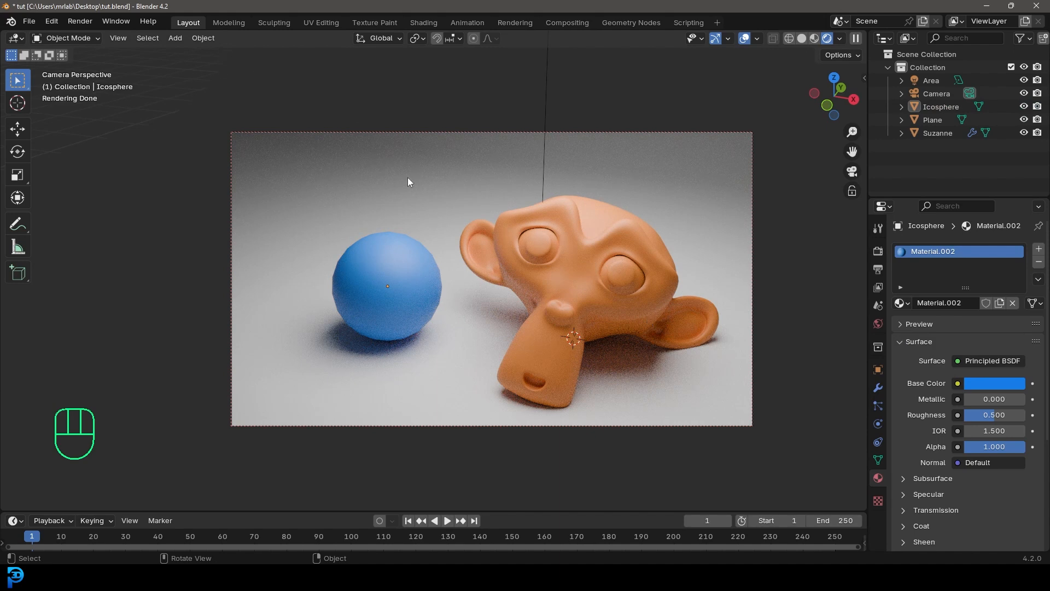
Add a Grease Pencil Stroke object to the upper left of the scene
key(shift+a)
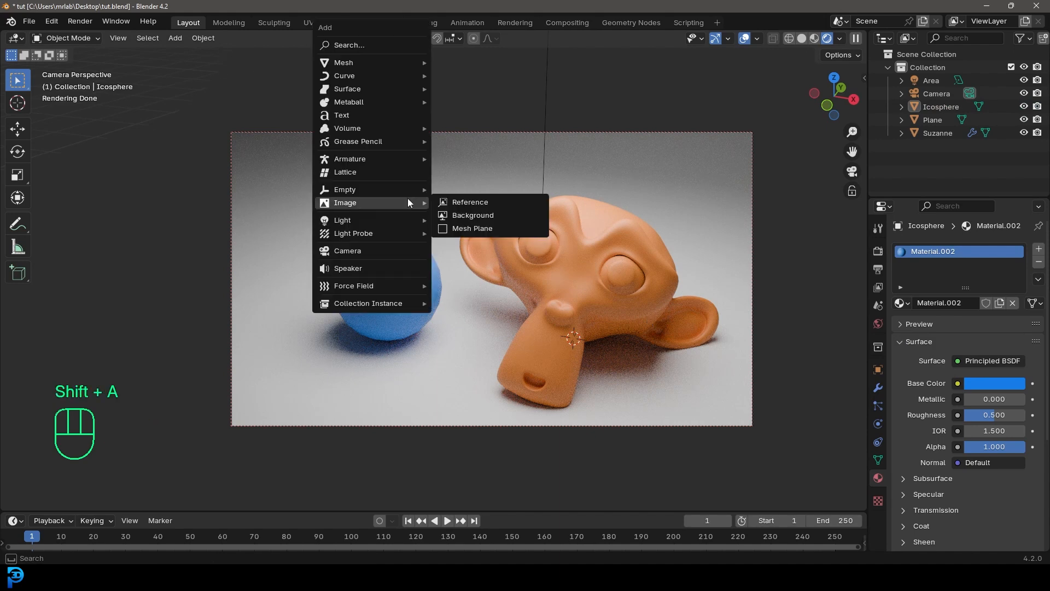
mouse_move(358, 141)
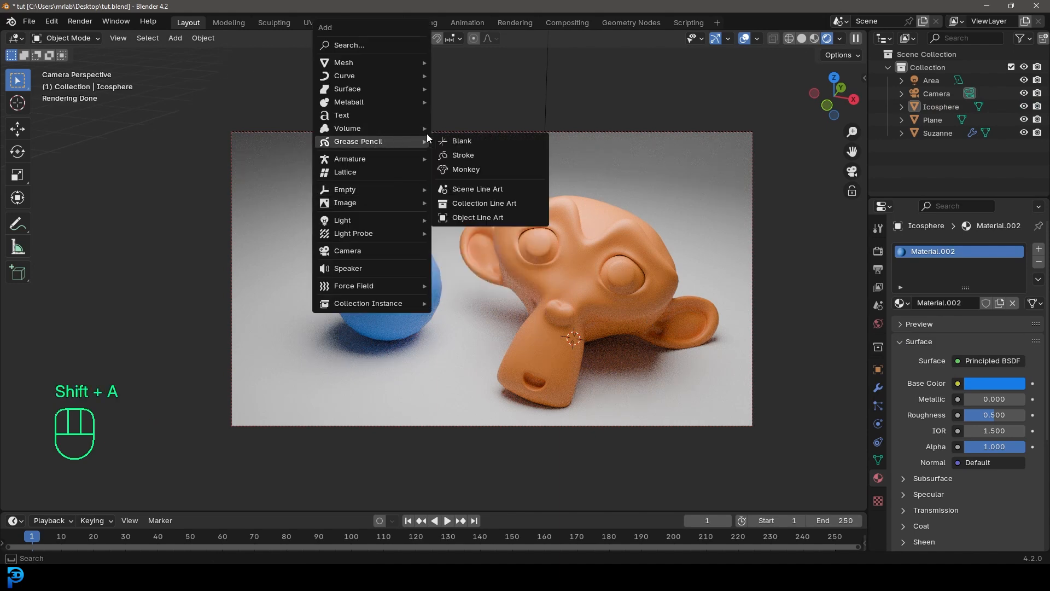
click(463, 155)
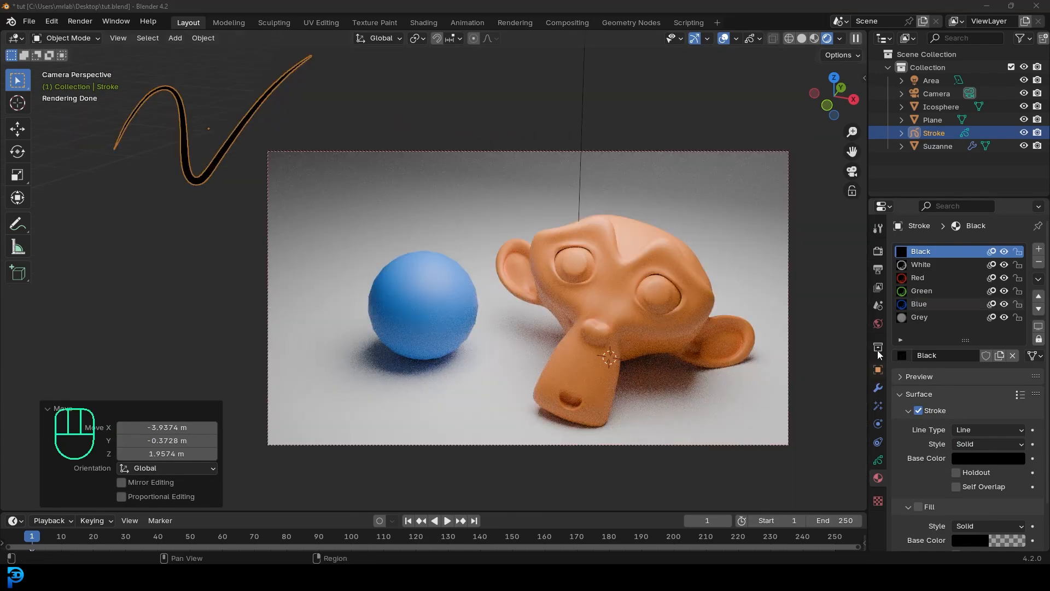
Add a Line Art modifier drawing on the Colors layer with the Black material
click(878, 387)
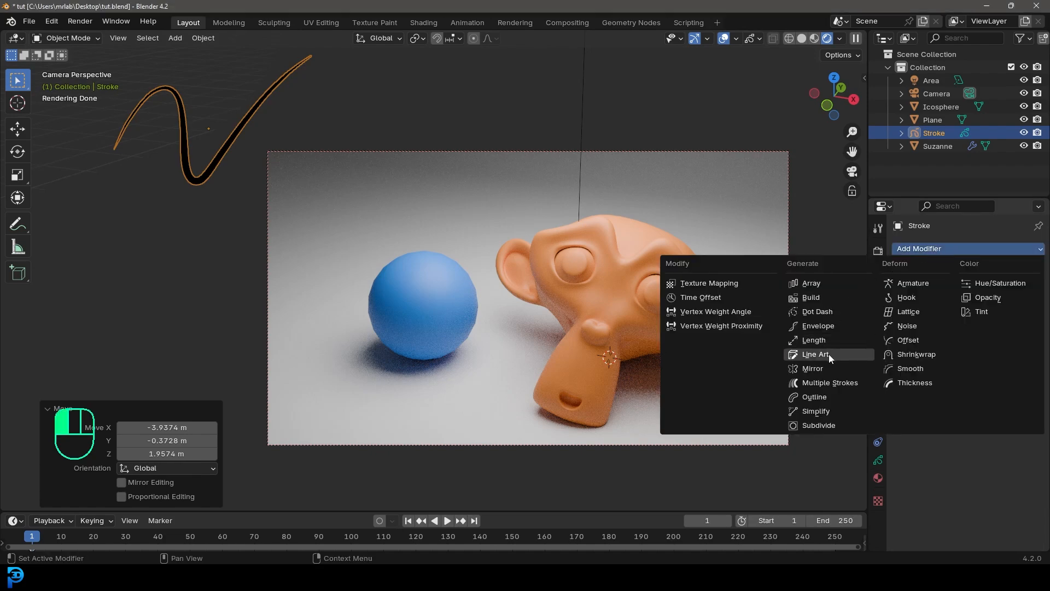
click(816, 354)
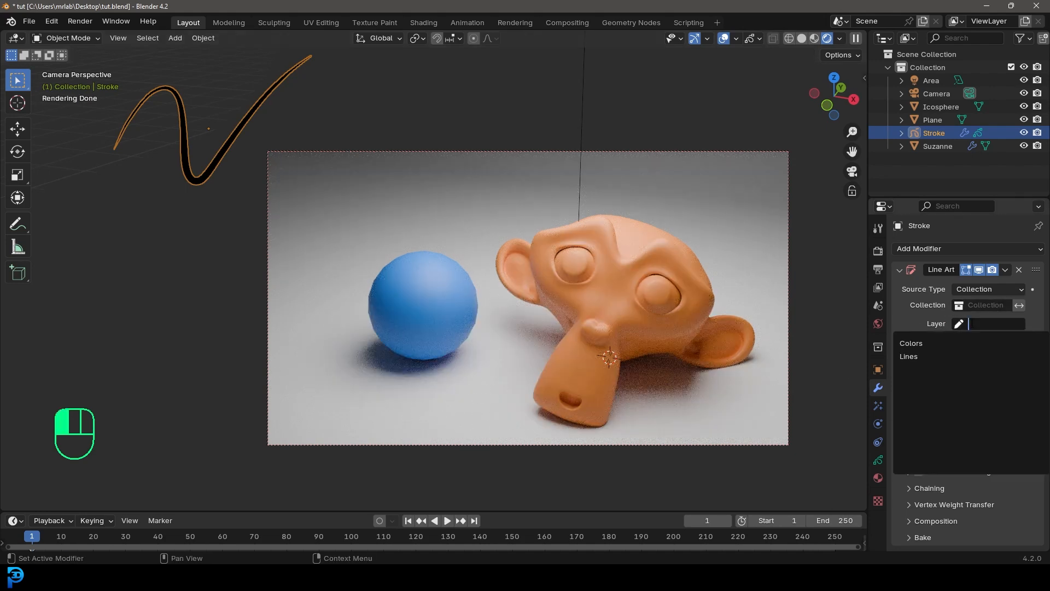
click(912, 343)
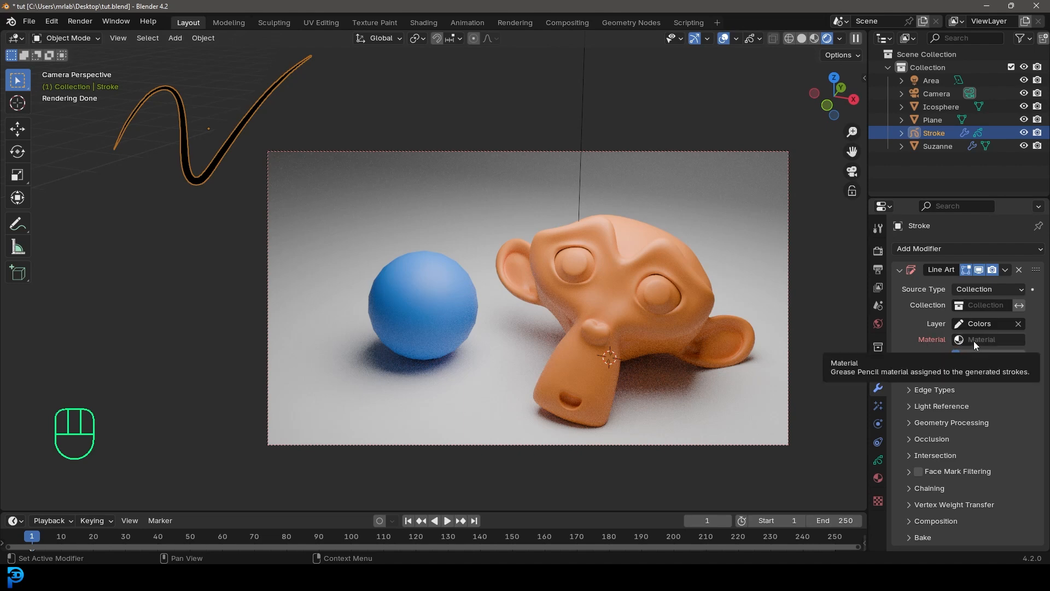
click(994, 340)
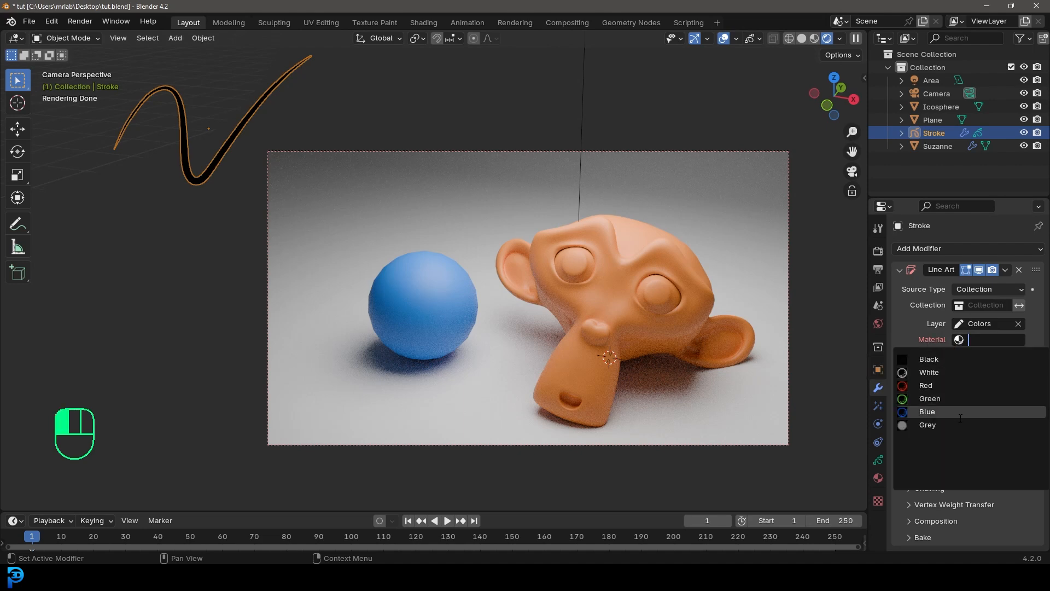
click(931, 359)
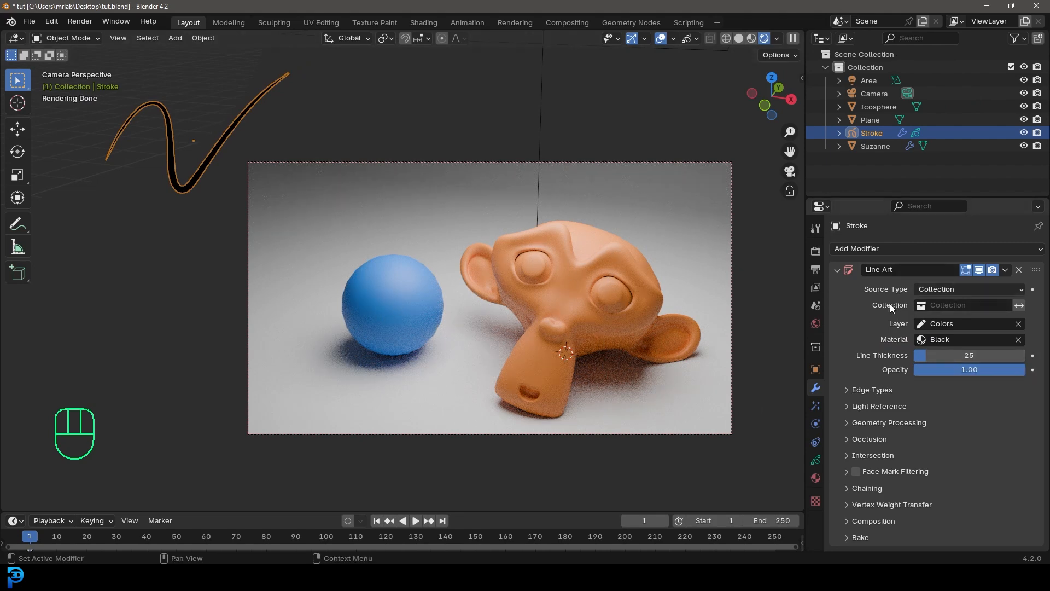
Set the Line Art modifier's source collection to Collection
click(968, 304)
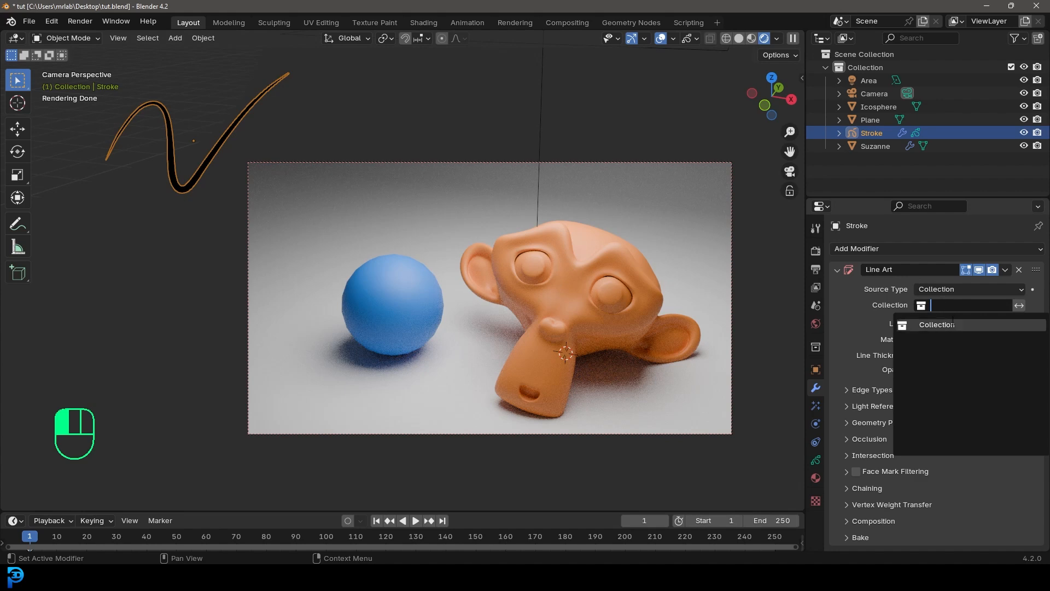
click(936, 325)
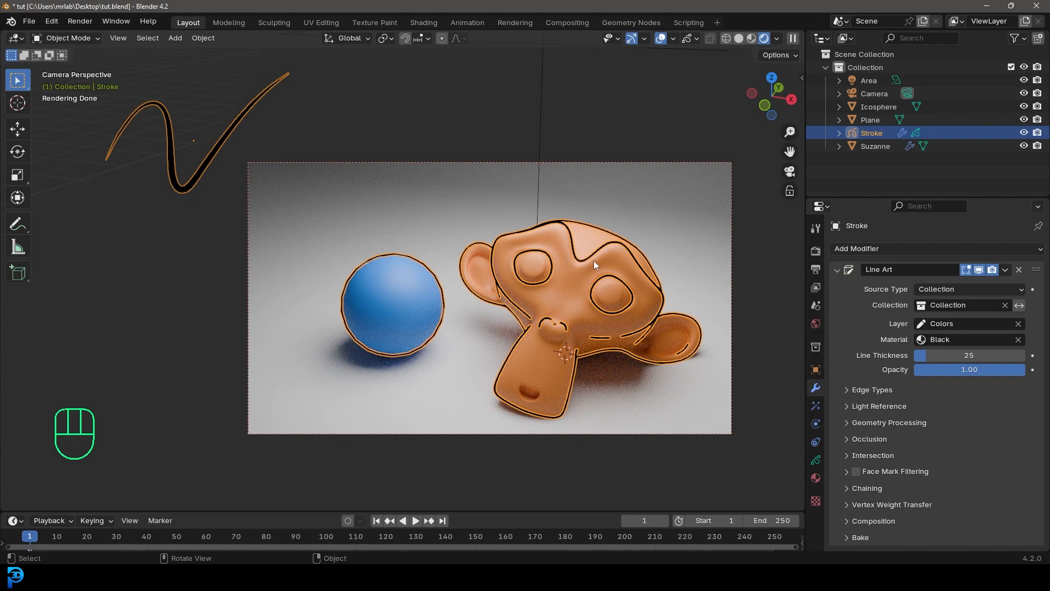
mouse_move(570, 260)
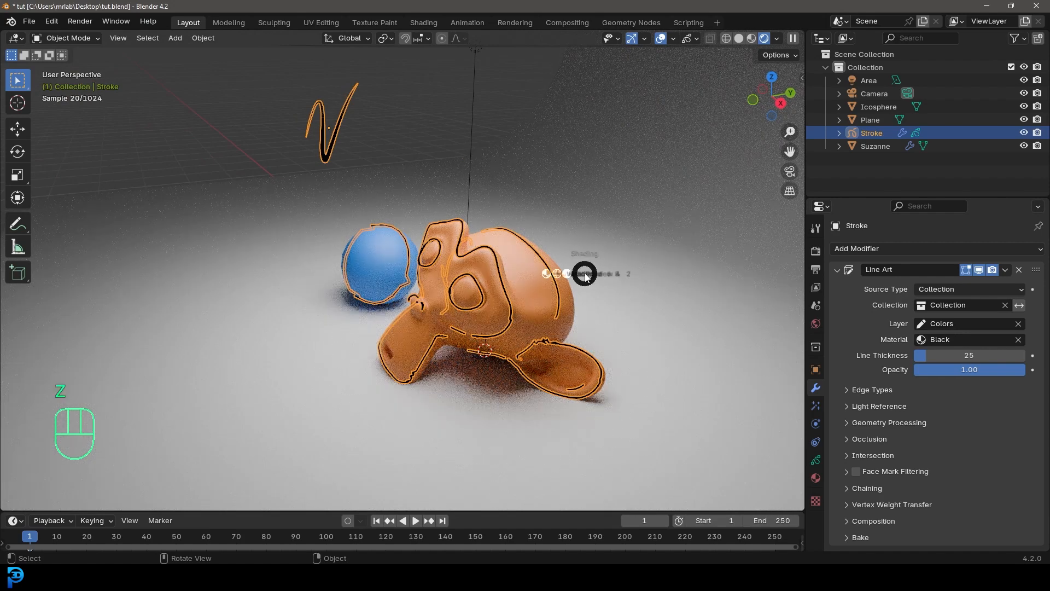
Switch to Solid shading, inspect the outlines, and select the camera for reframing
click(754, 38)
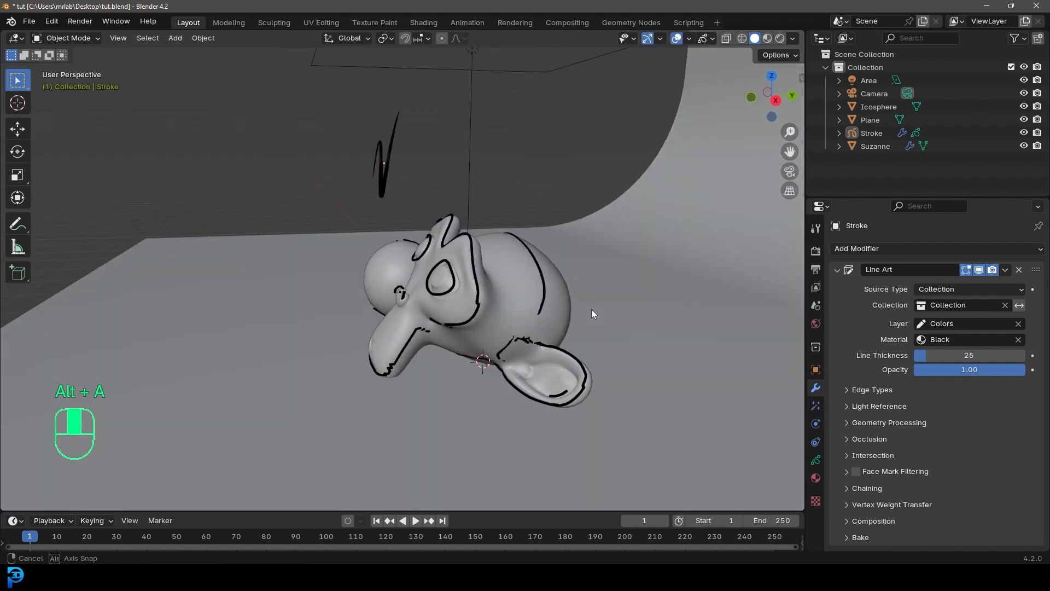
drag(592, 314, 544, 304)
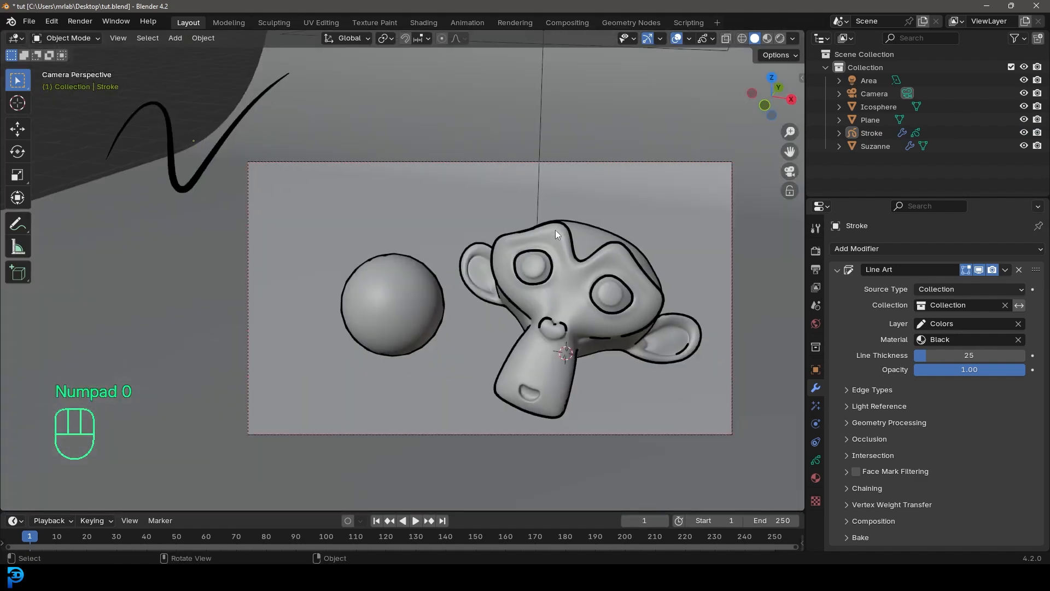
click(386, 37)
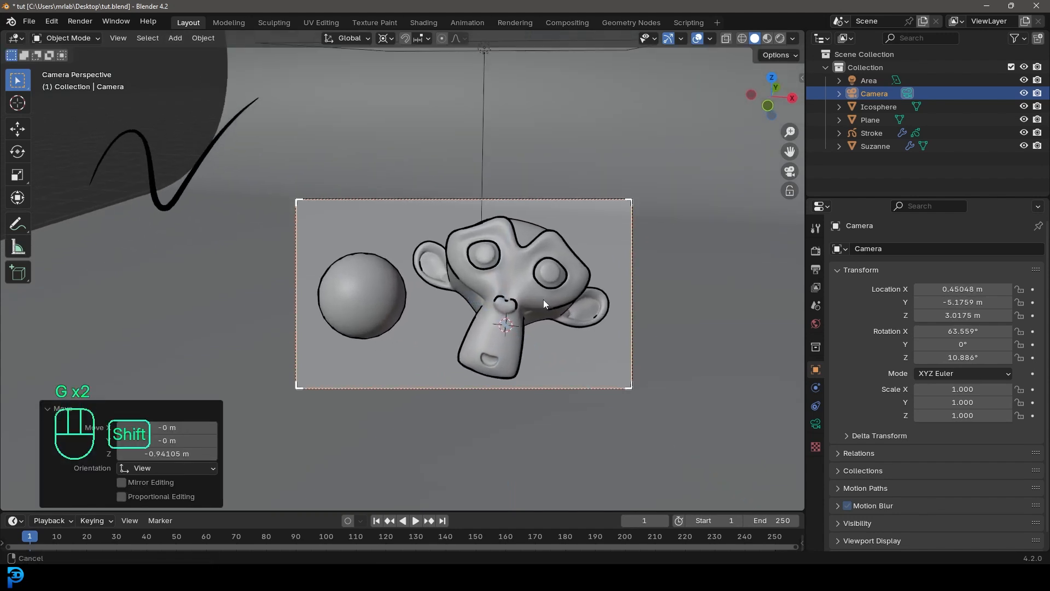
Save the blend file and render the final still image
key(ctrl+s)
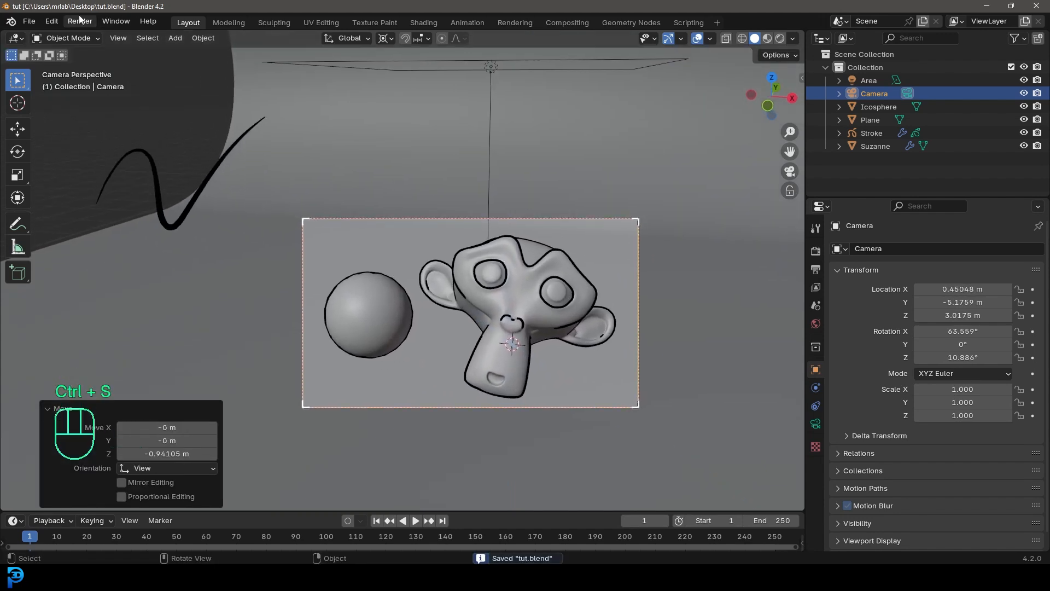
click(78, 21)
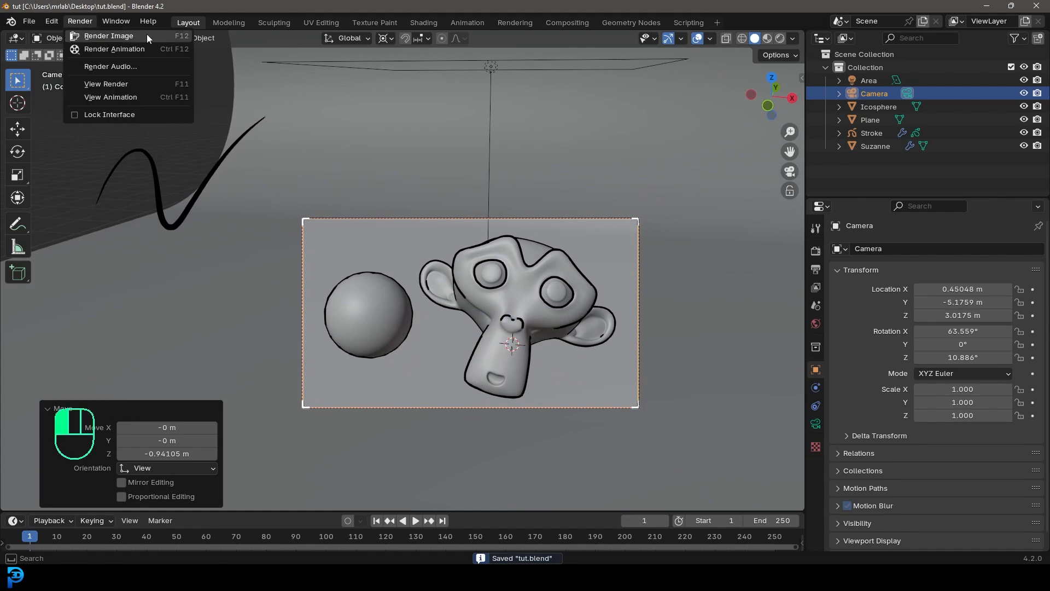
click(108, 36)
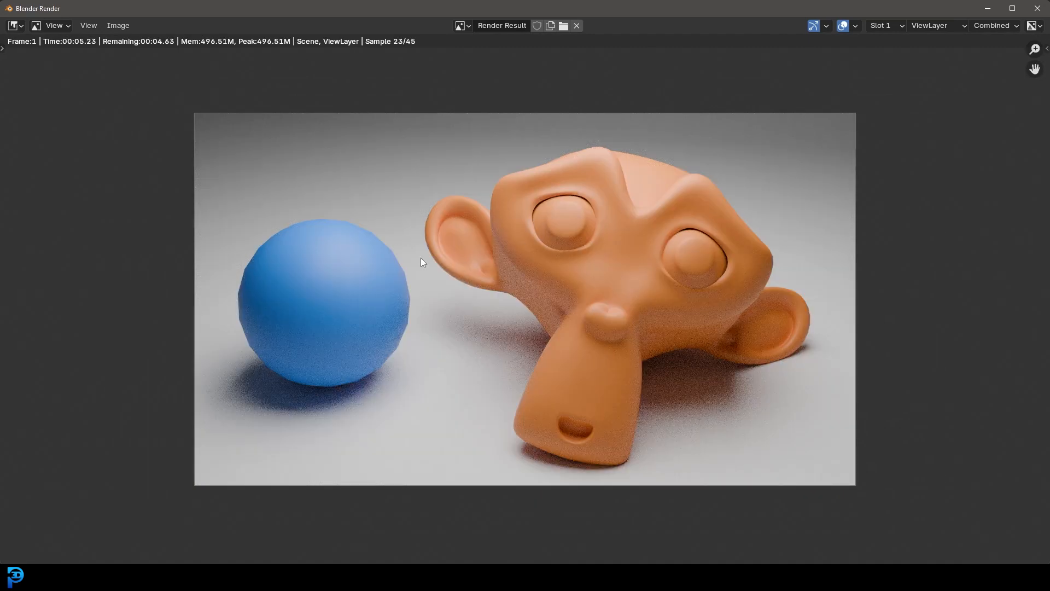
mouse_move(667, 299)
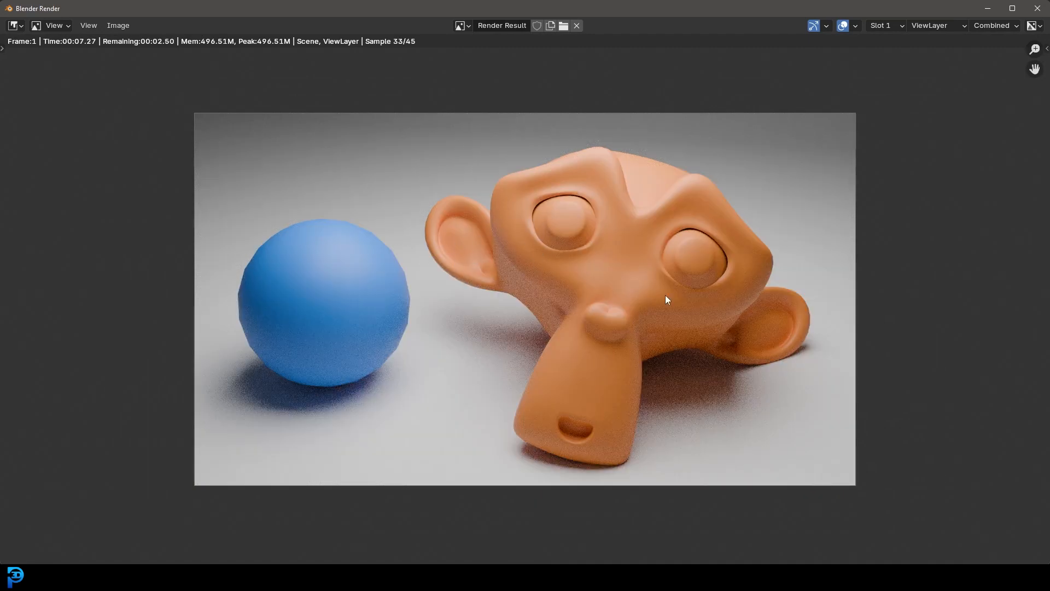
mouse_move(629, 219)
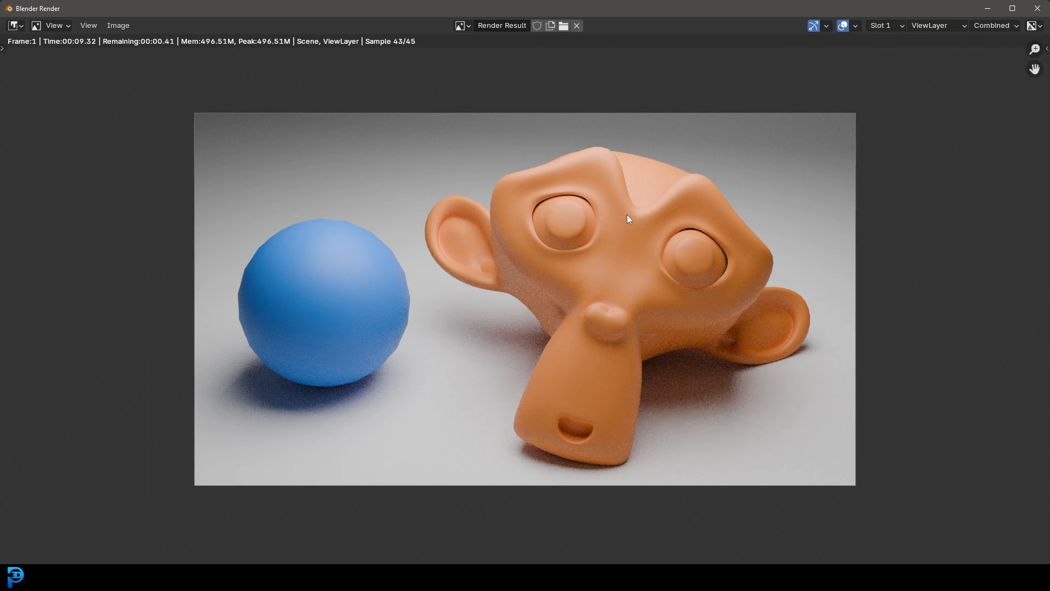